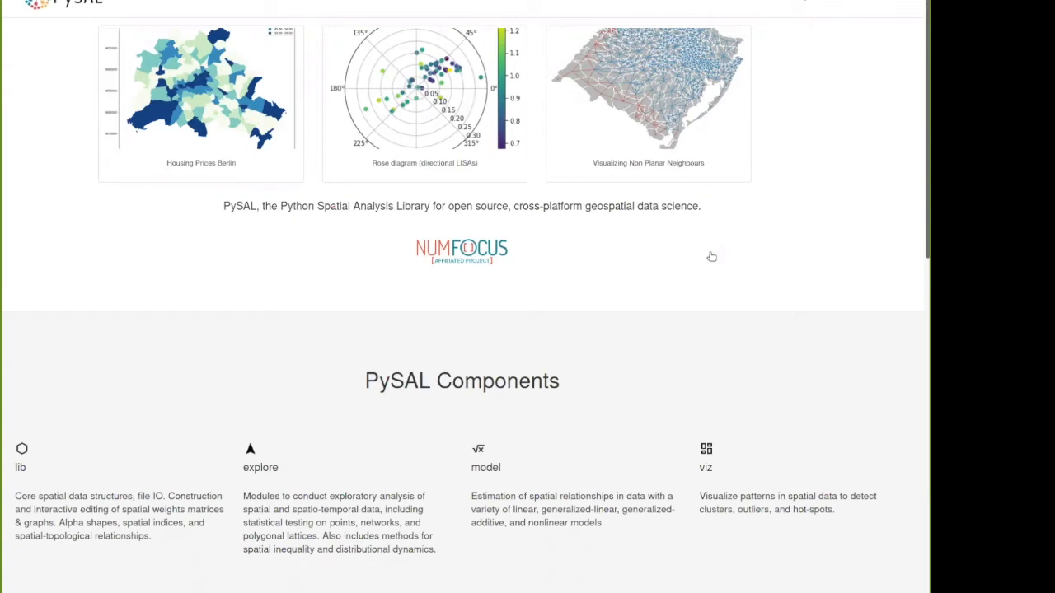
pyautogui.moveTo(574, 262)
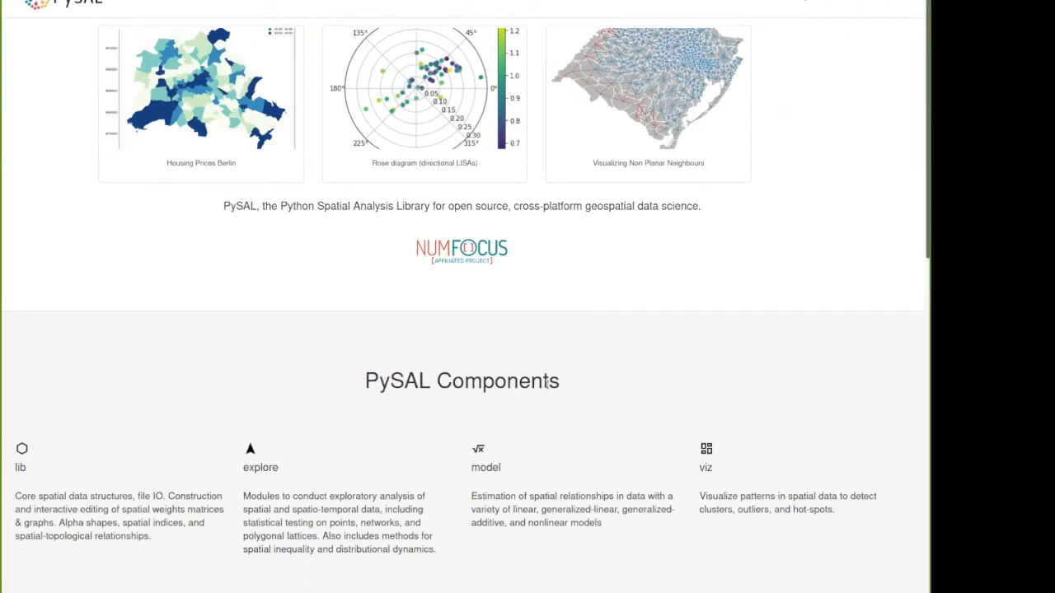
pyautogui.moveTo(277, 432)
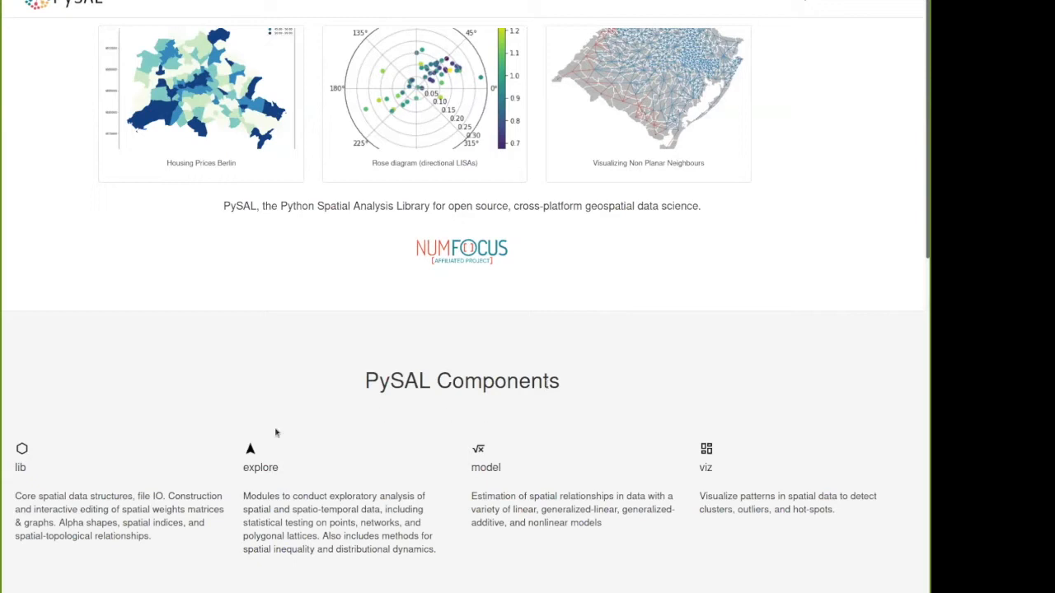
pyautogui.moveTo(89, 466)
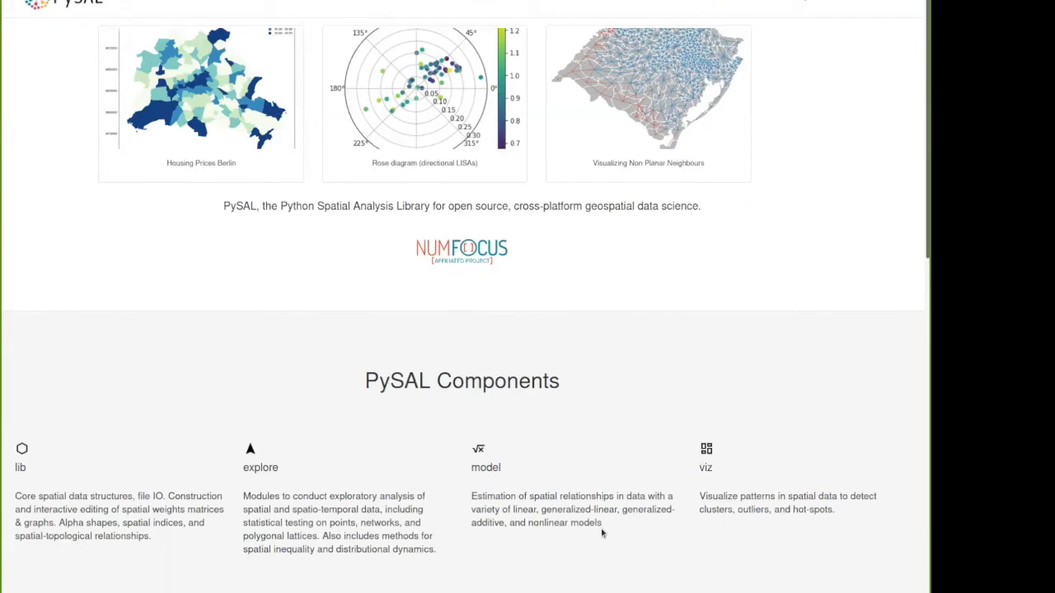
pyautogui.moveTo(791, 537)
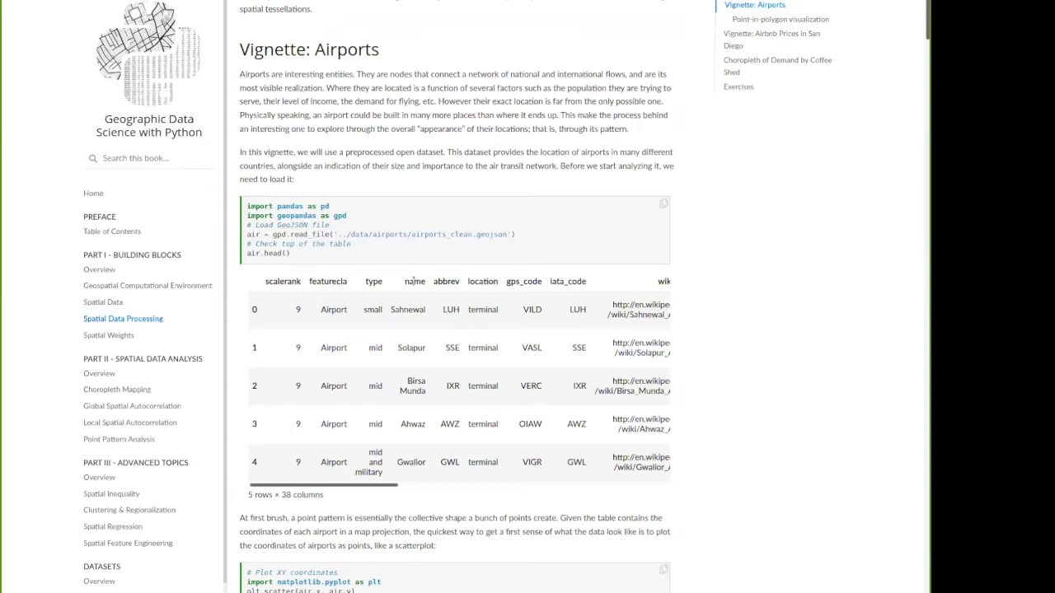
pyautogui.scroll(-3)
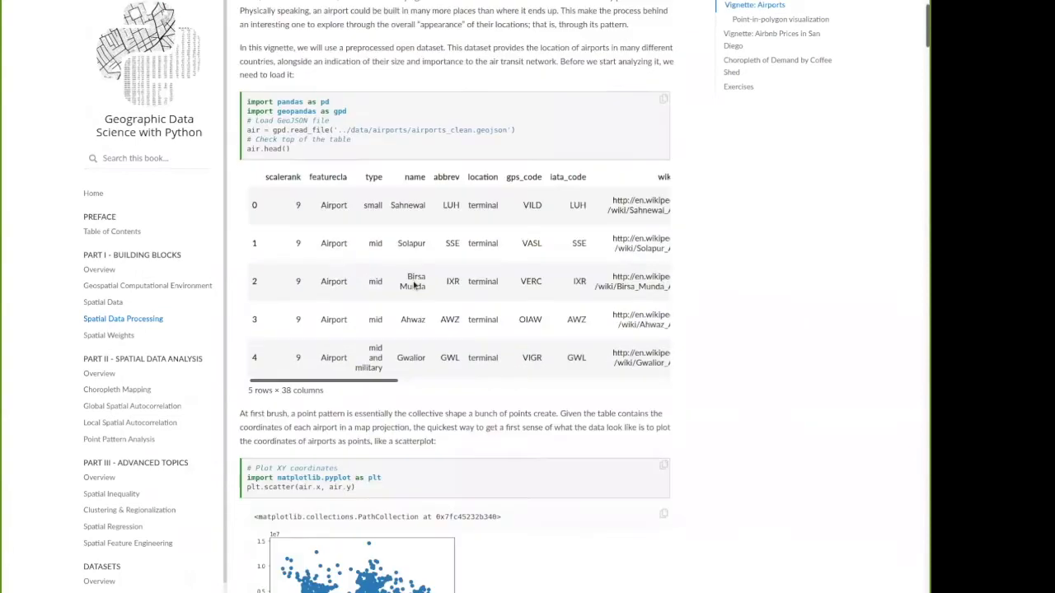
pyautogui.scroll(-3)
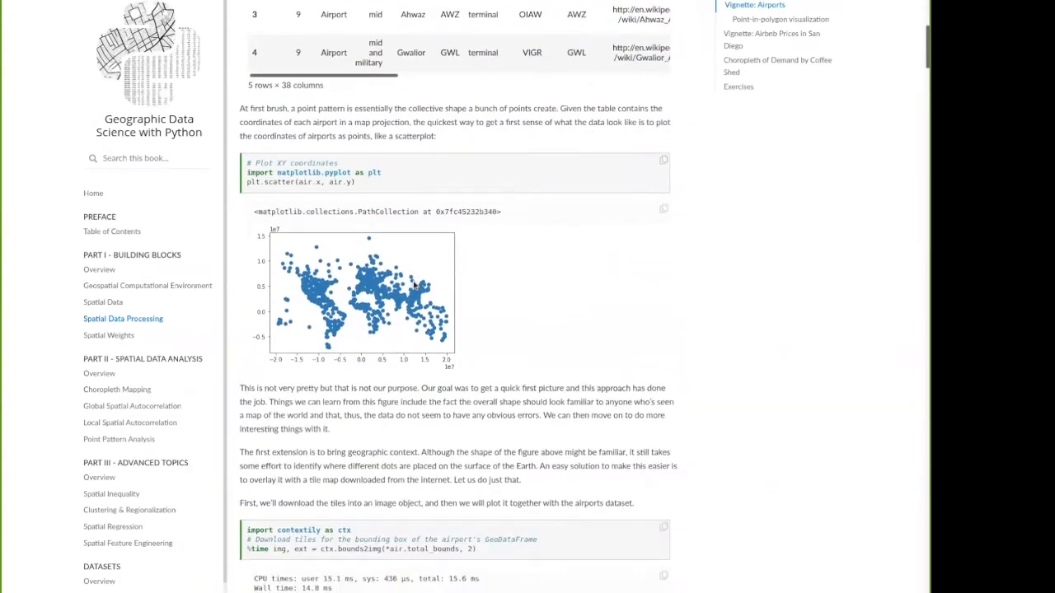
pyautogui.scroll(-3)
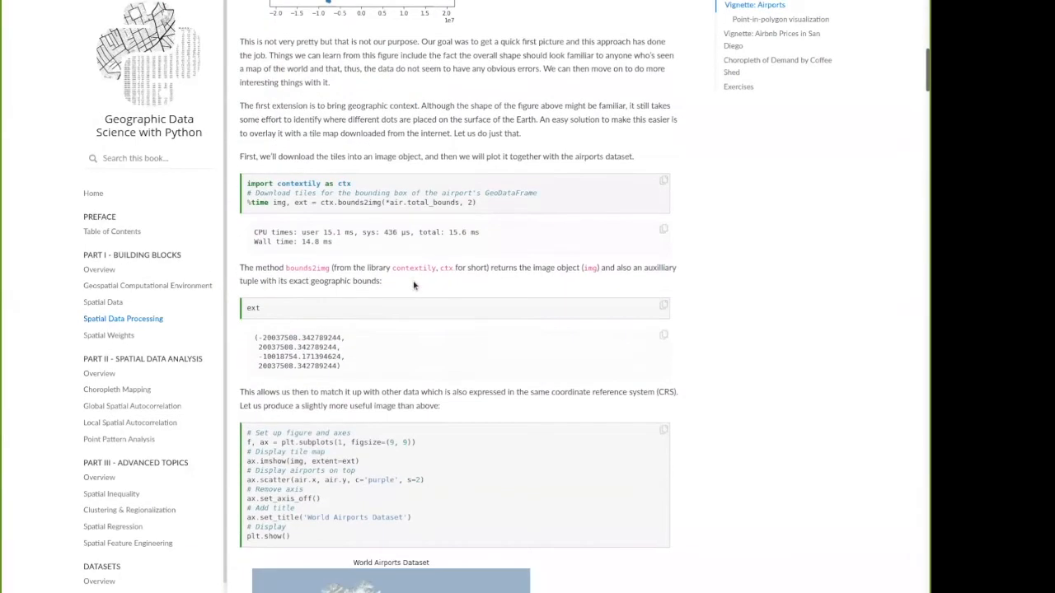
pyautogui.scroll(-3)
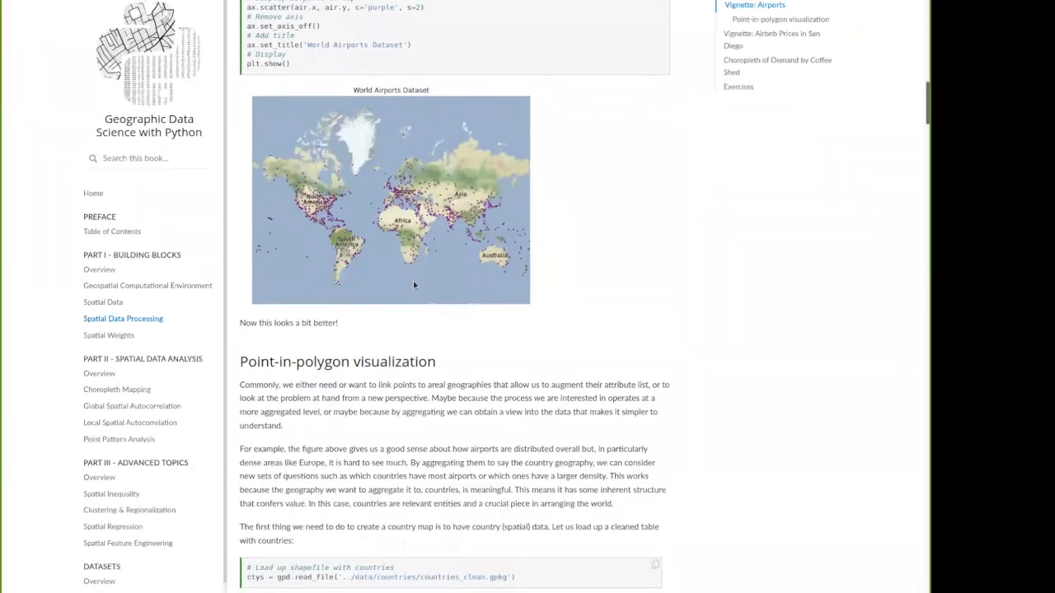
pyautogui.scroll(-3)
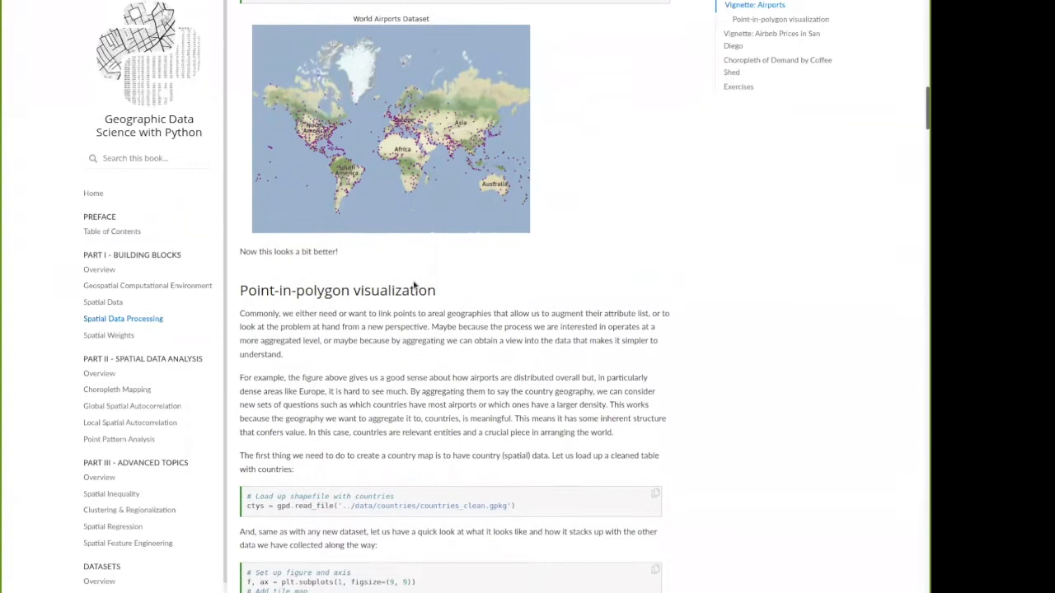
pyautogui.scroll(-3)
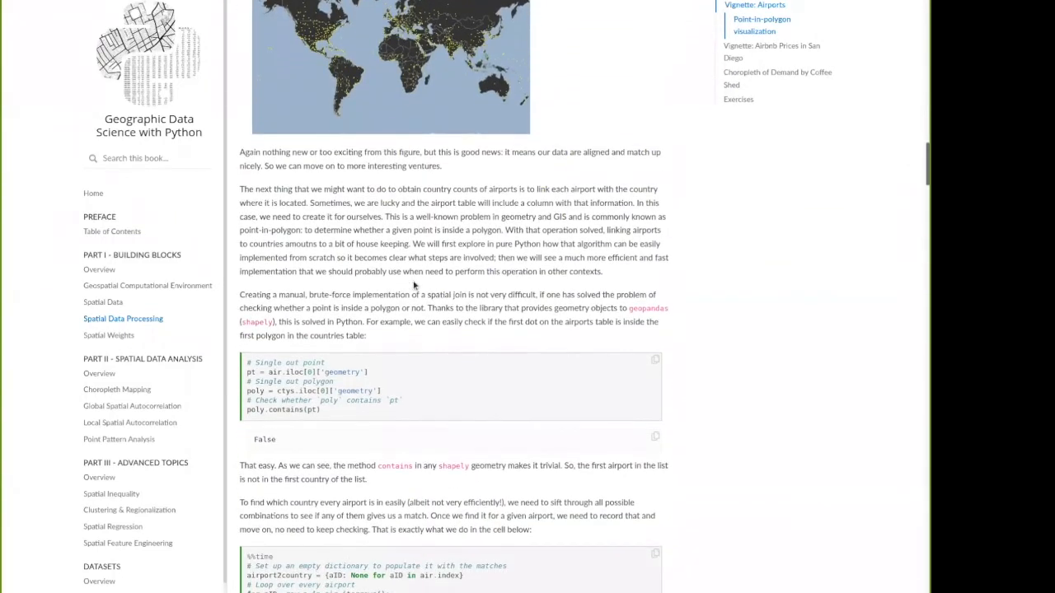
pyautogui.scroll(-3)
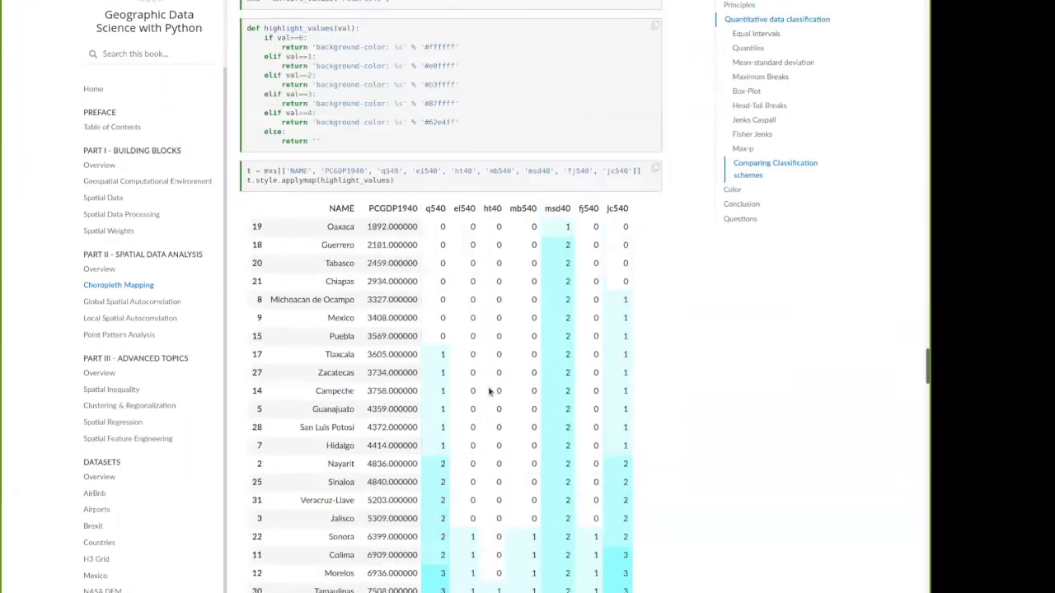
pyautogui.scroll(-3)
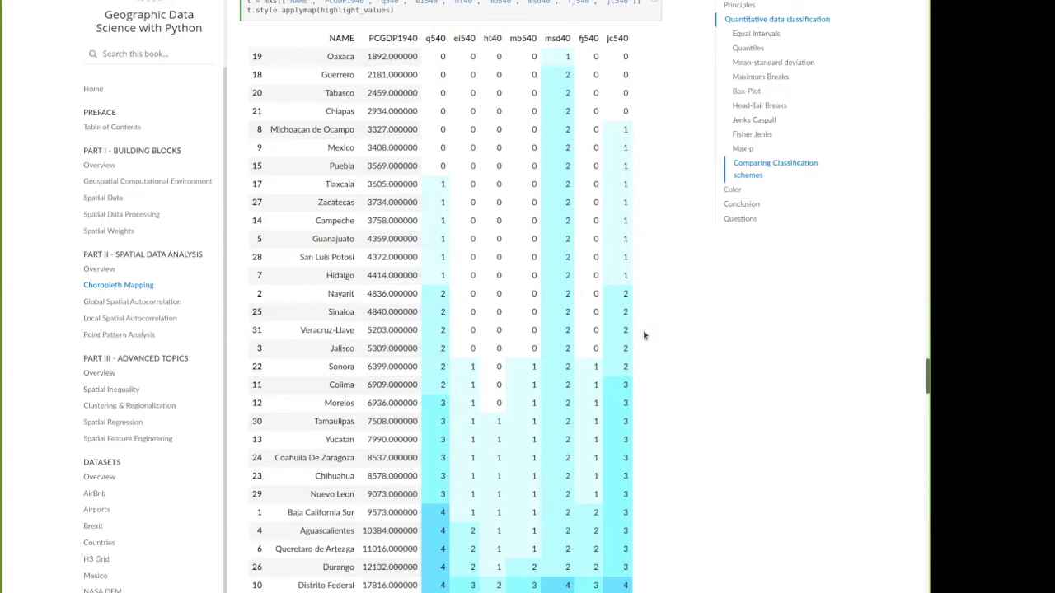
pyautogui.scroll(-3)
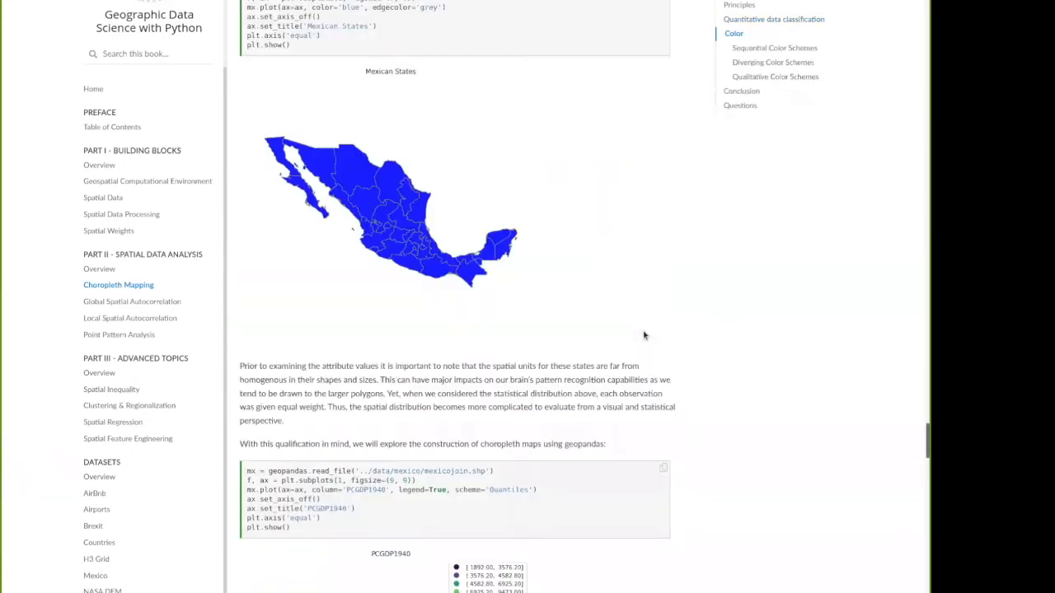
pyautogui.scroll(-3)
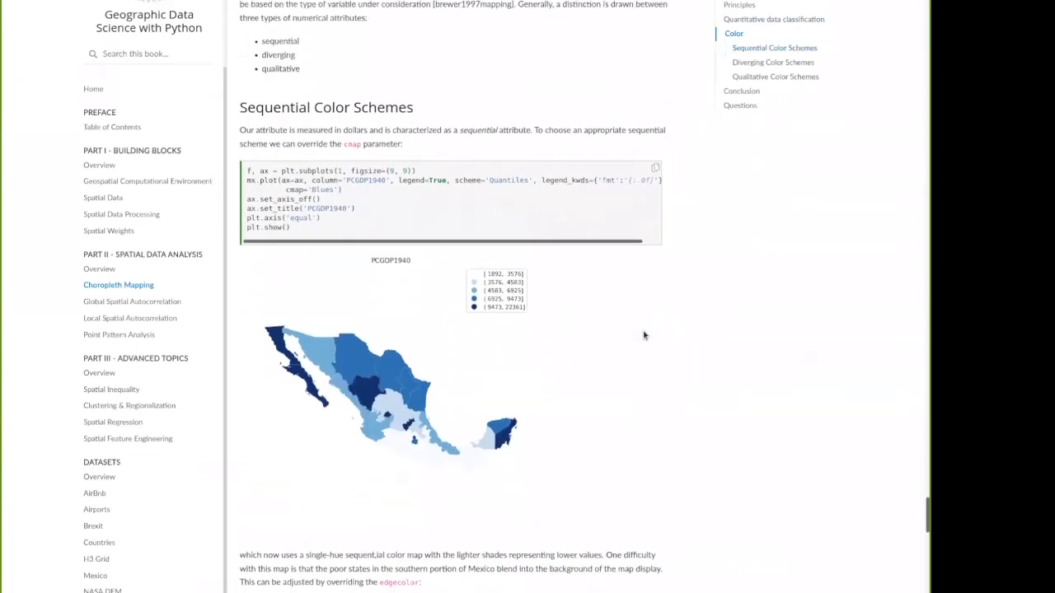
pyautogui.scroll(-3)
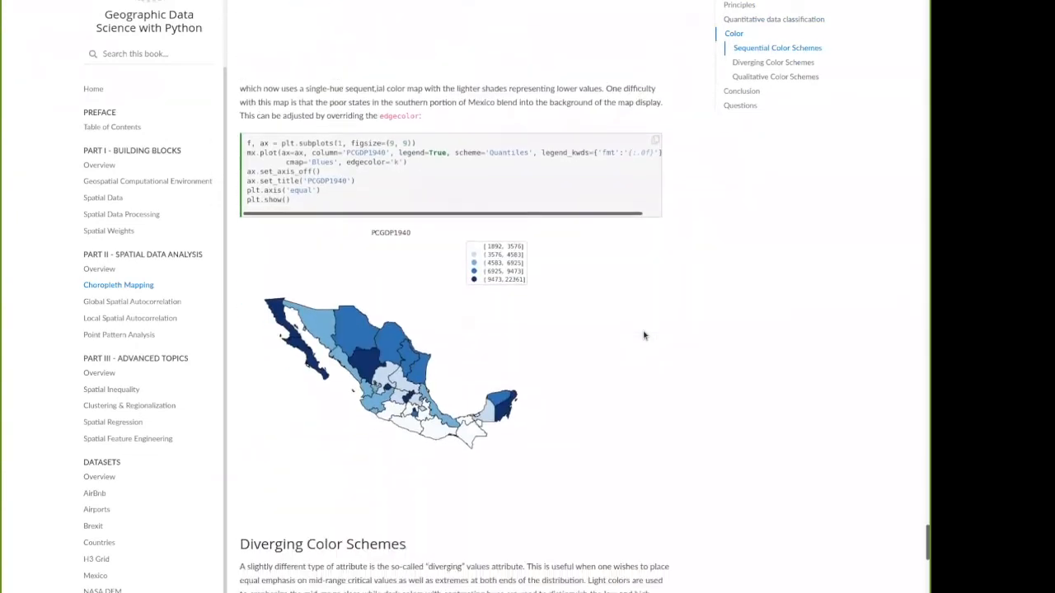
pyautogui.scroll(-3)
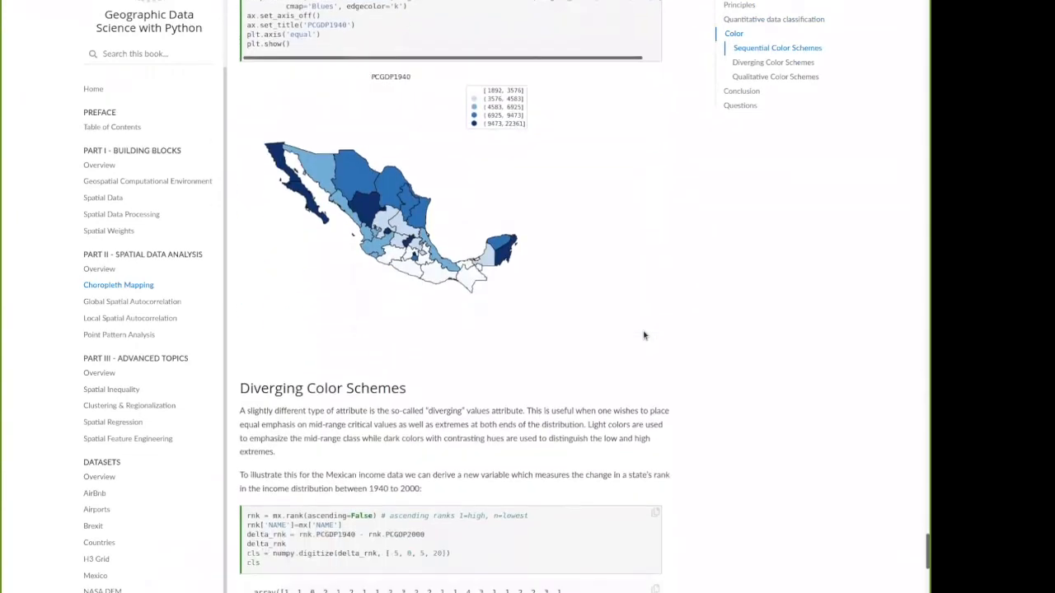
pyautogui.scroll(-3)
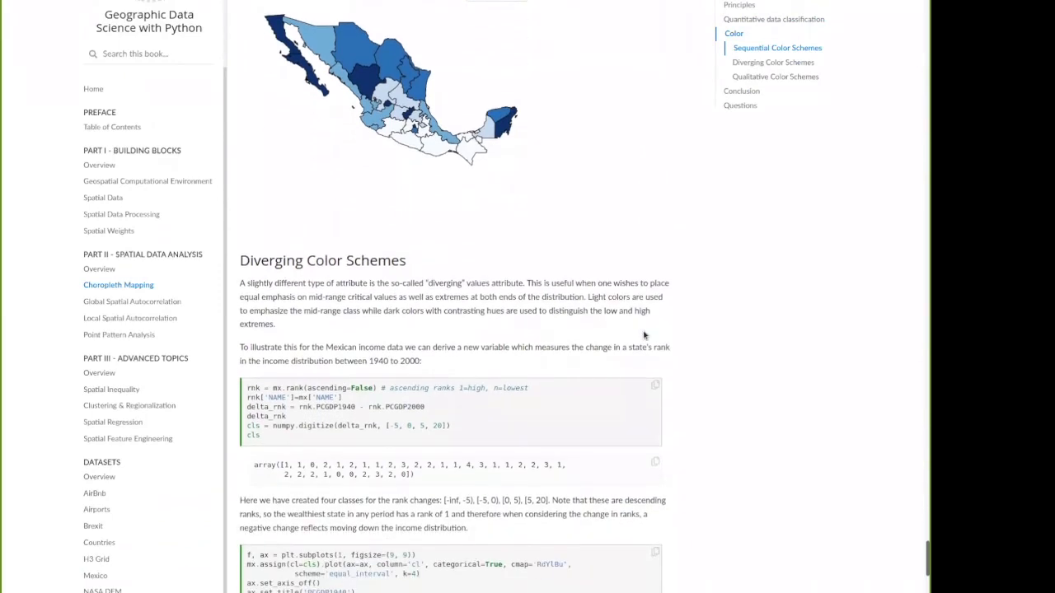
pyautogui.scroll(-3)
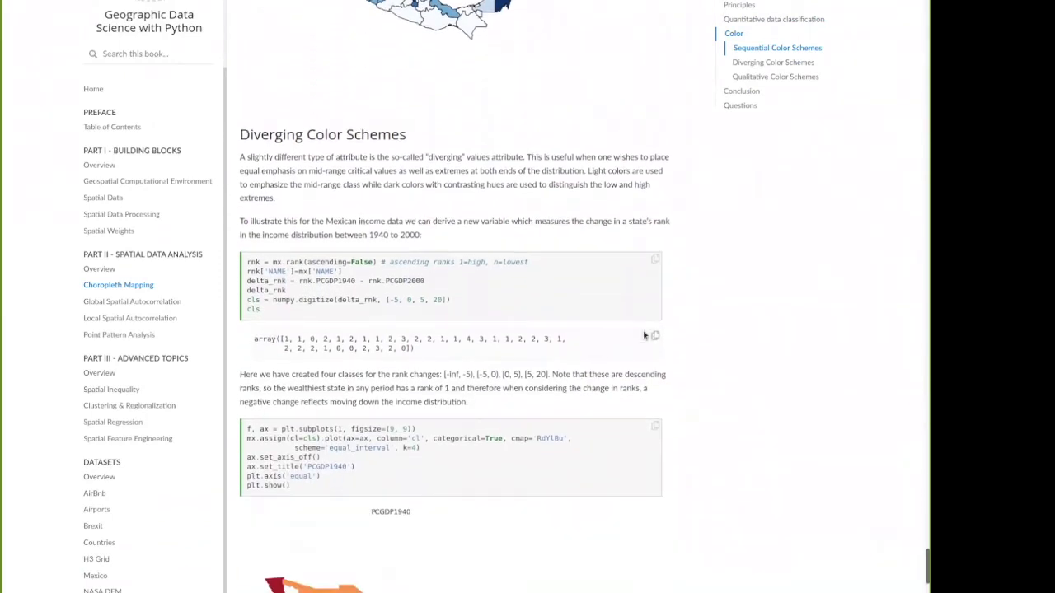
pyautogui.scroll(-3)
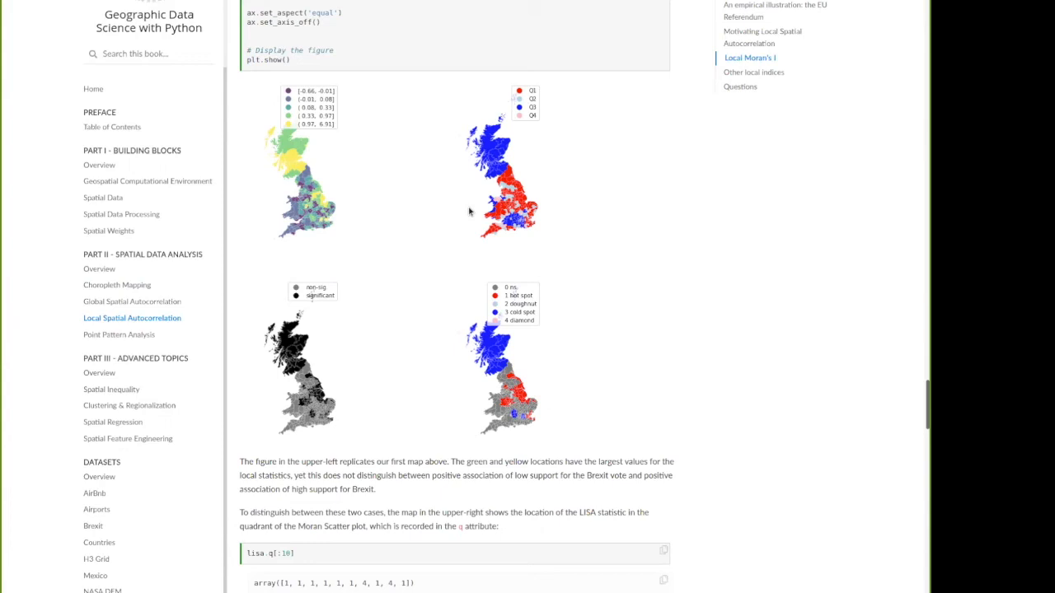
pyautogui.moveTo(589, 40)
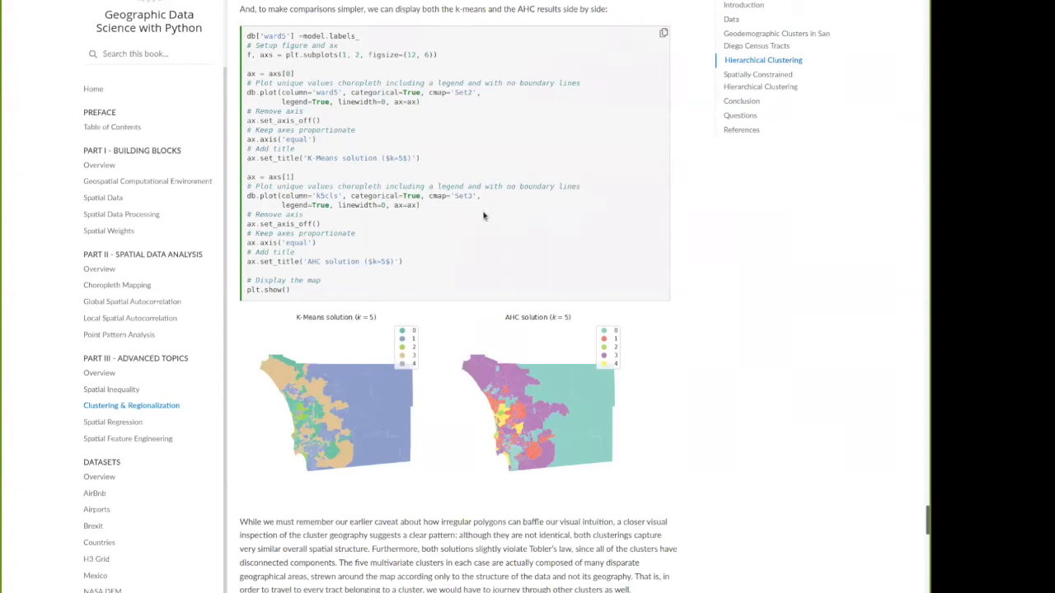
pyautogui.moveTo(484, 240)
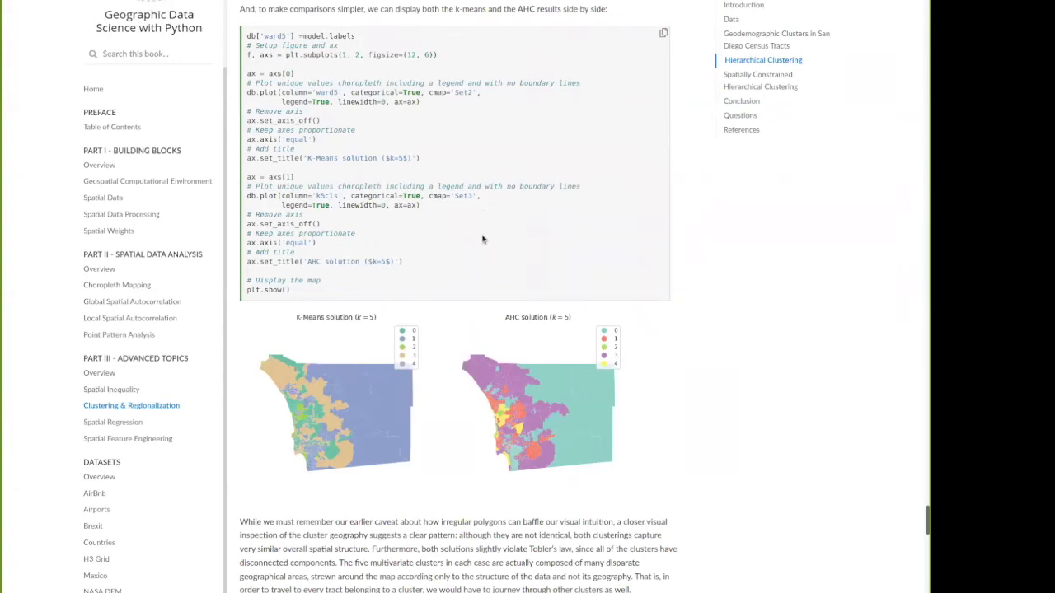
pyautogui.scroll(-3)
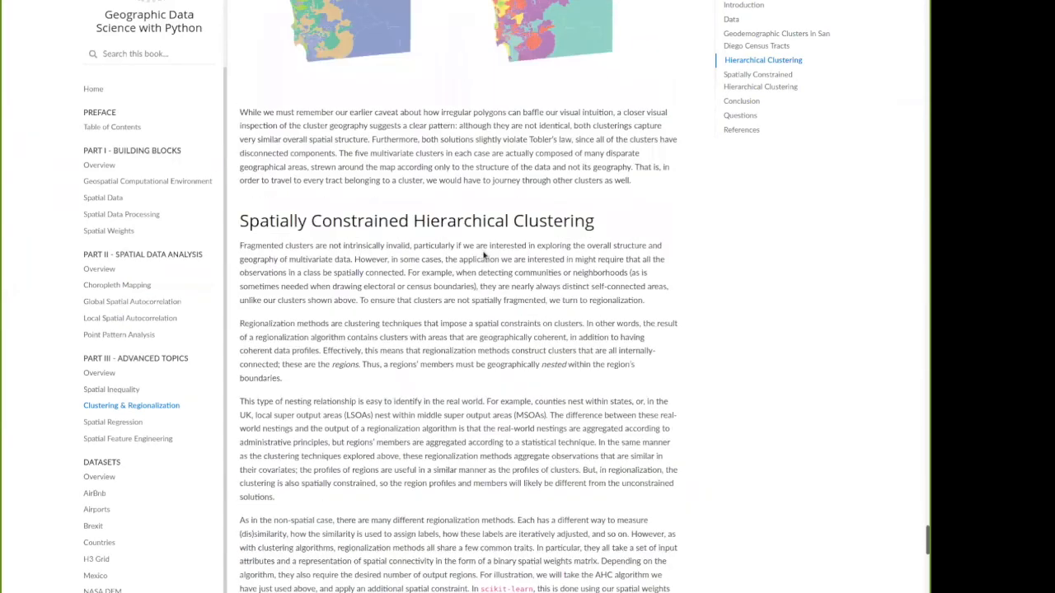
pyautogui.scroll(-3)
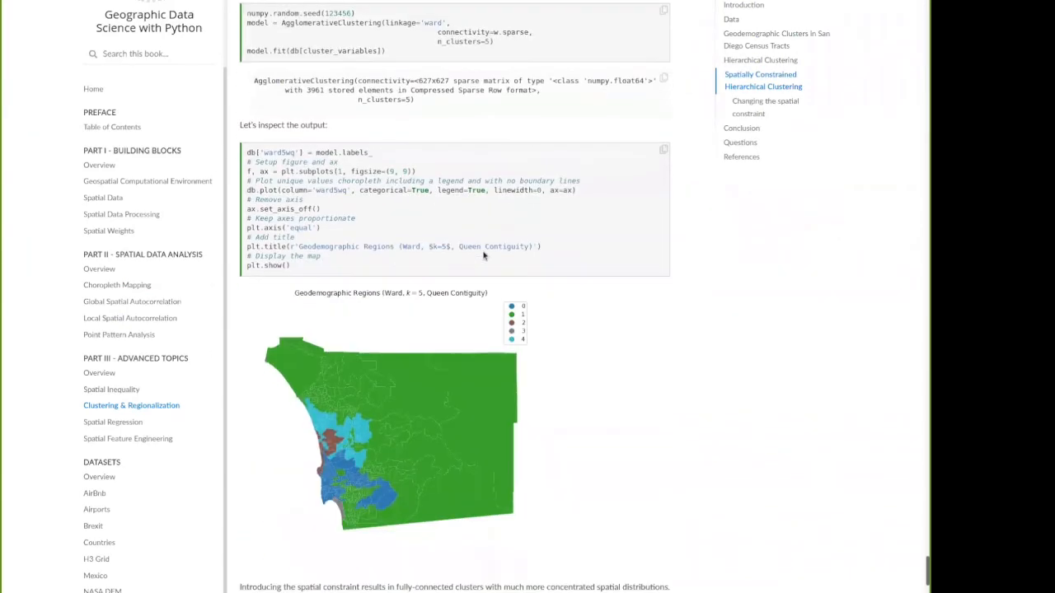
pyautogui.scroll(-3)
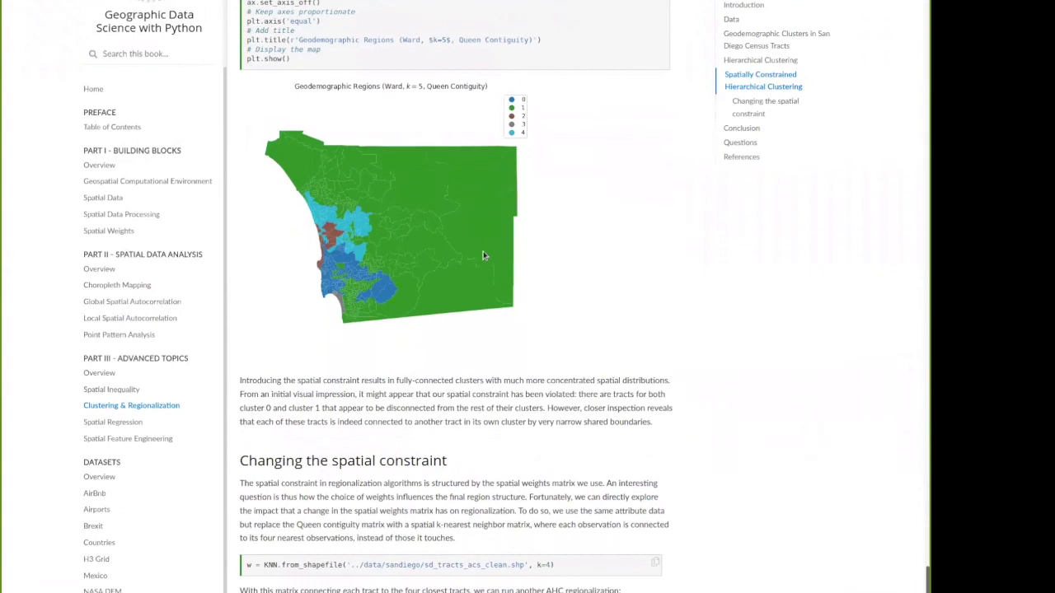
pyautogui.scroll(-3)
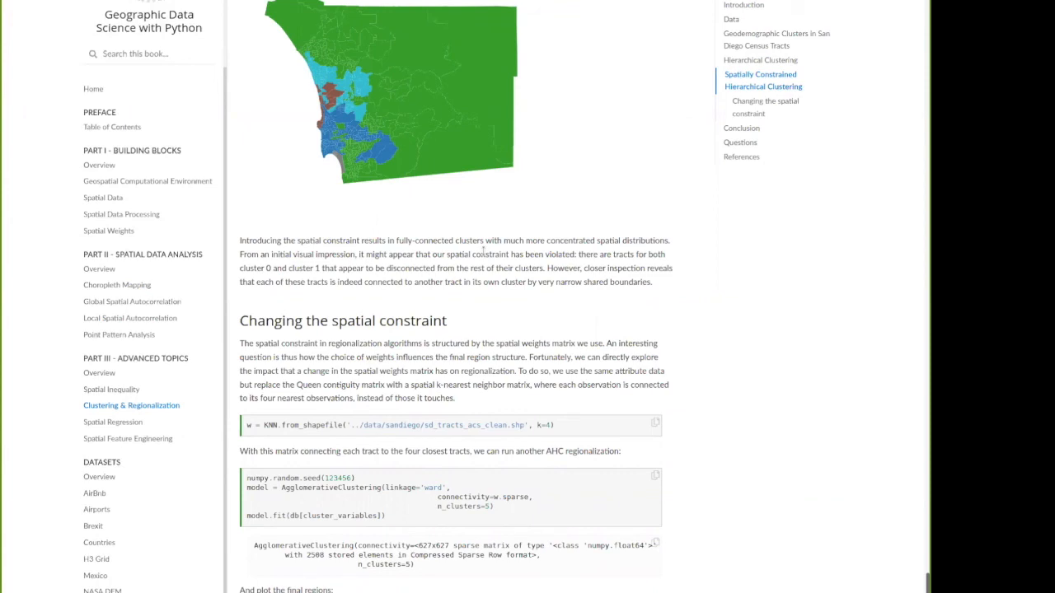
pyautogui.scroll(-3)
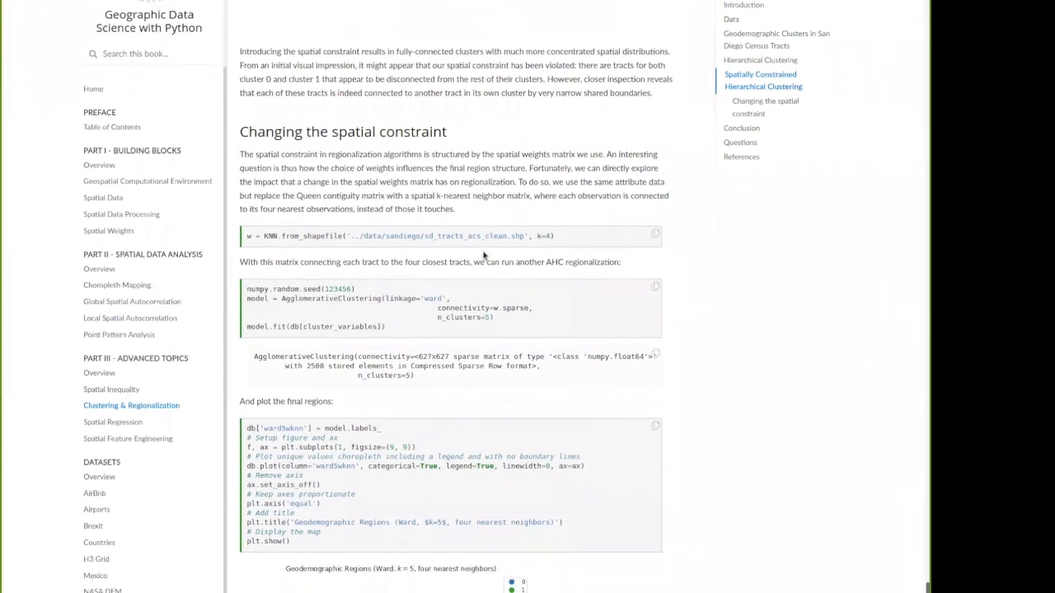
pyautogui.scroll(-3)
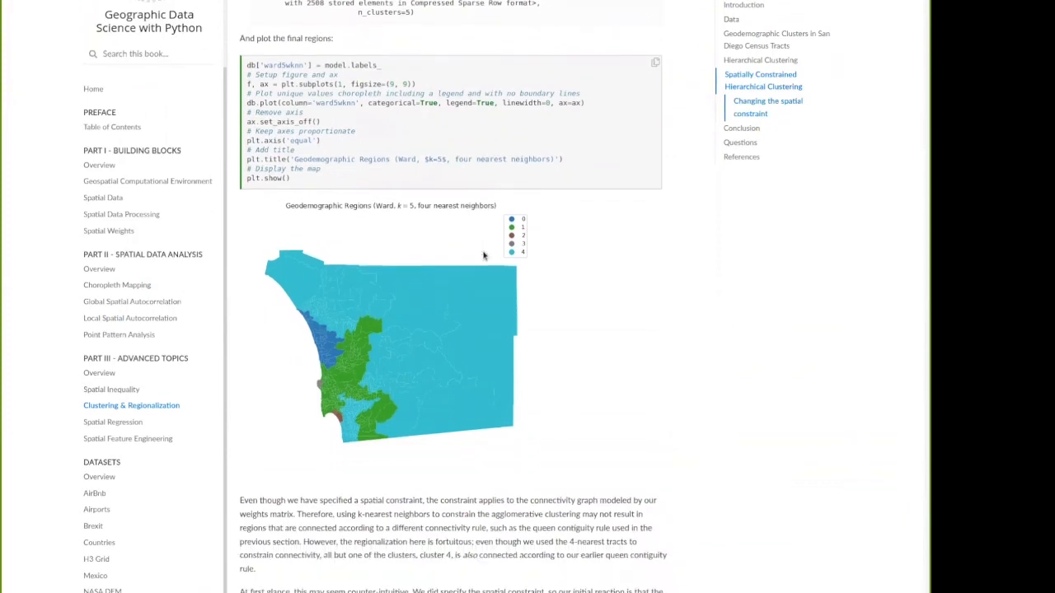
pyautogui.scroll(-3)
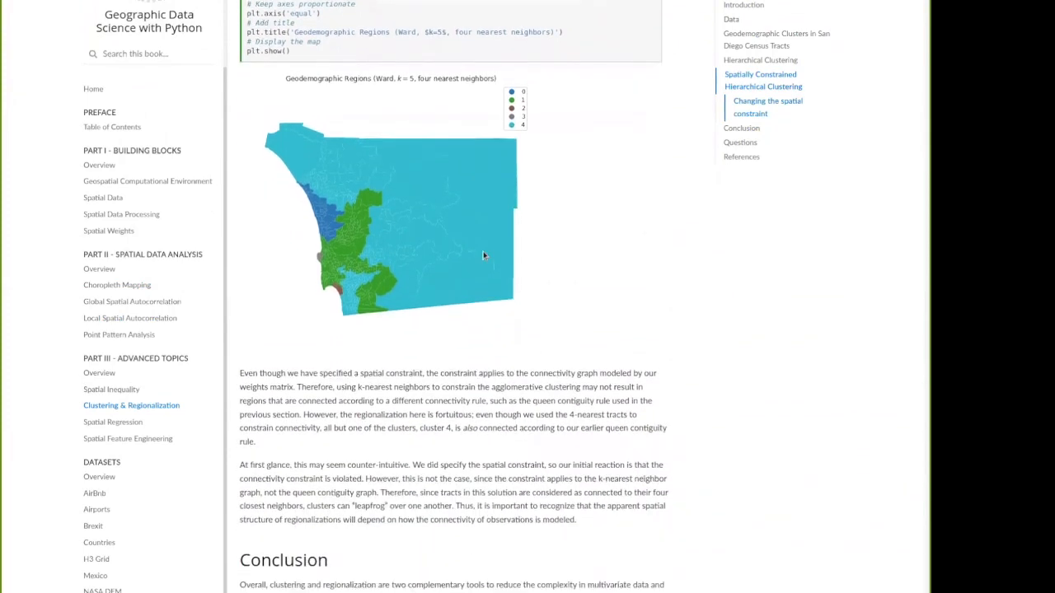
pyautogui.scroll(-3)
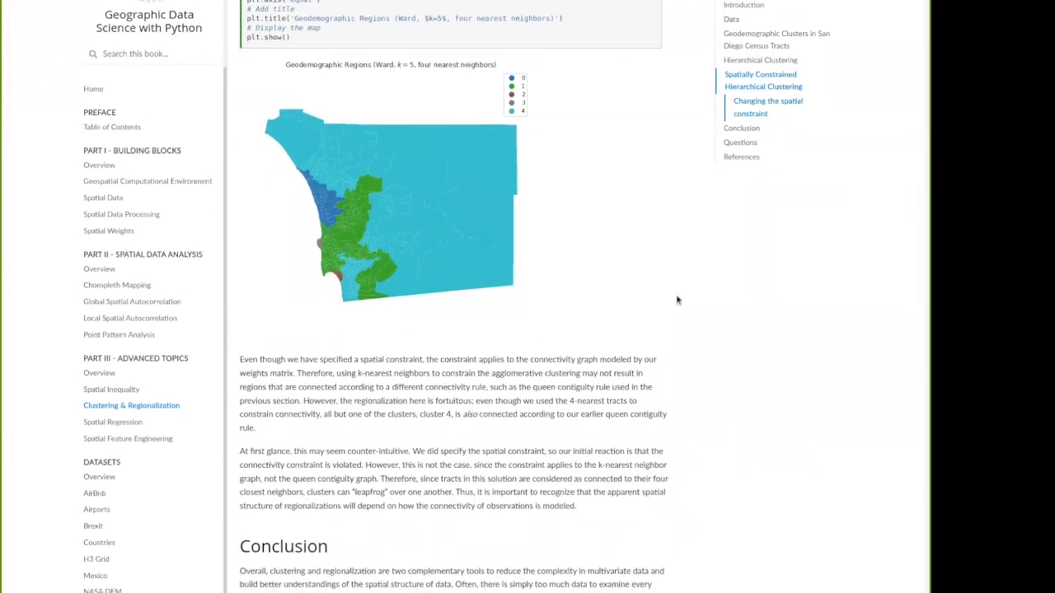